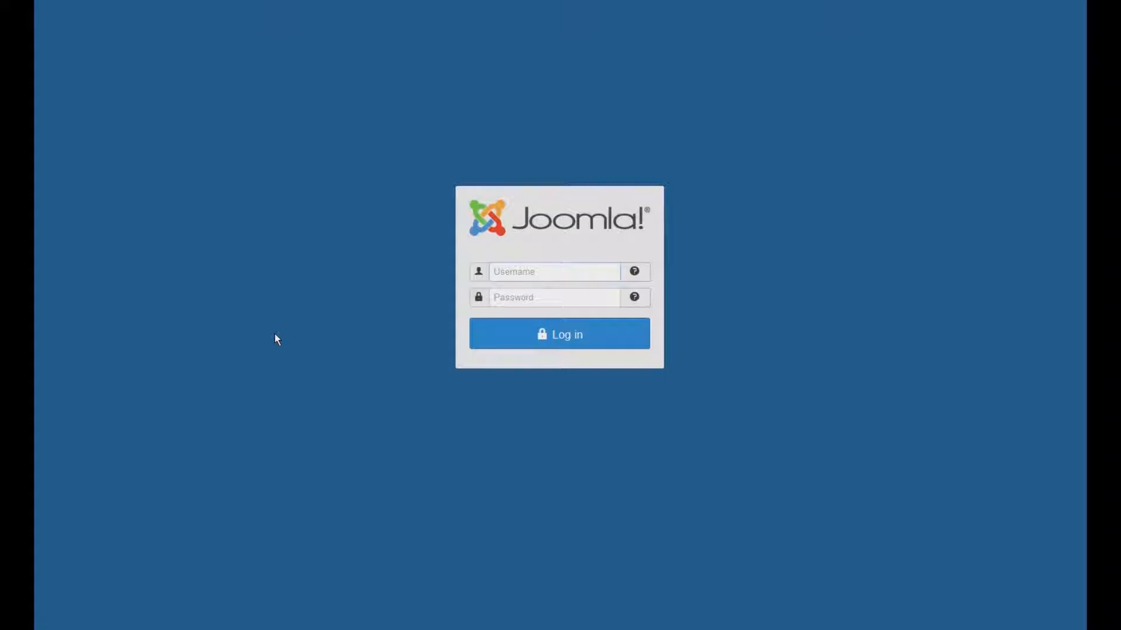
Log in to the Joomla administrator backend as admin
left_click(554, 271)
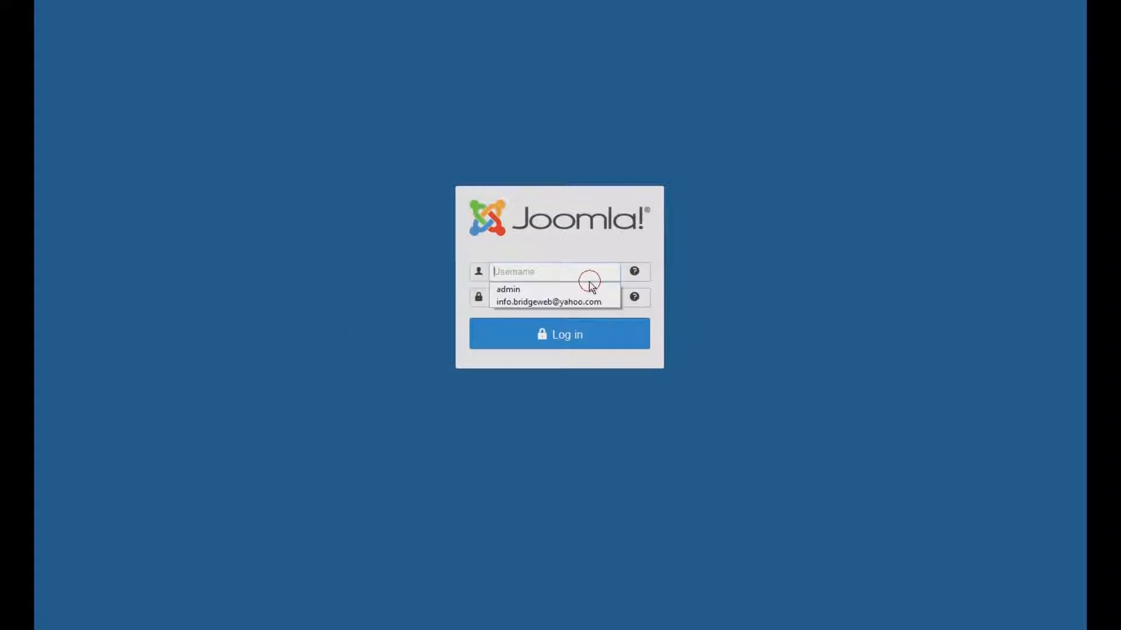
left_click(507, 290)
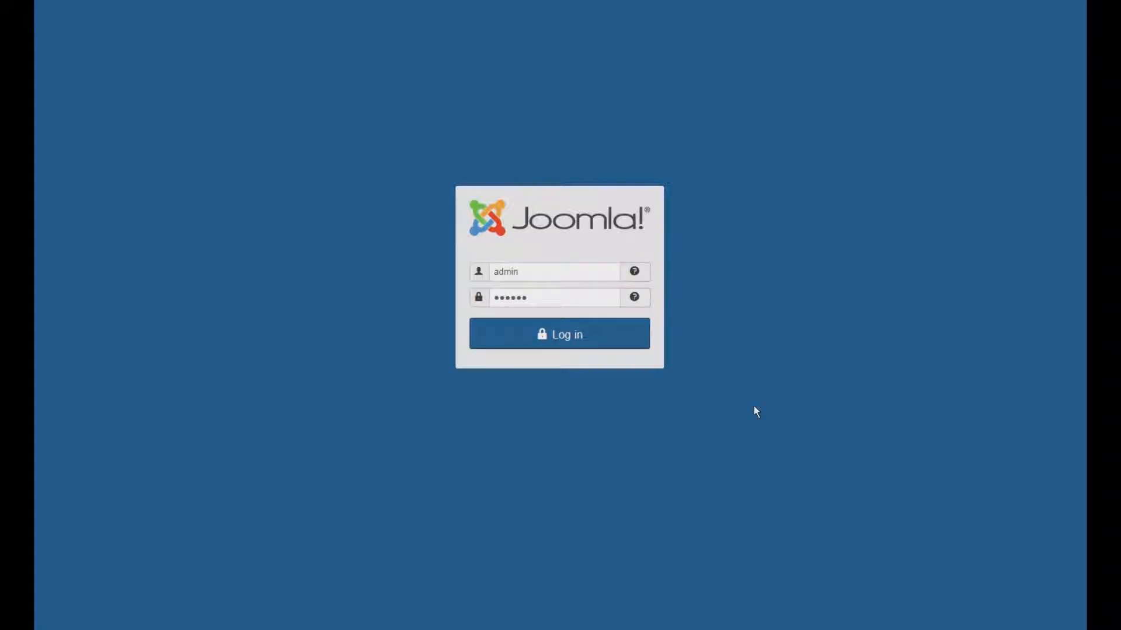
left_click(559, 334)
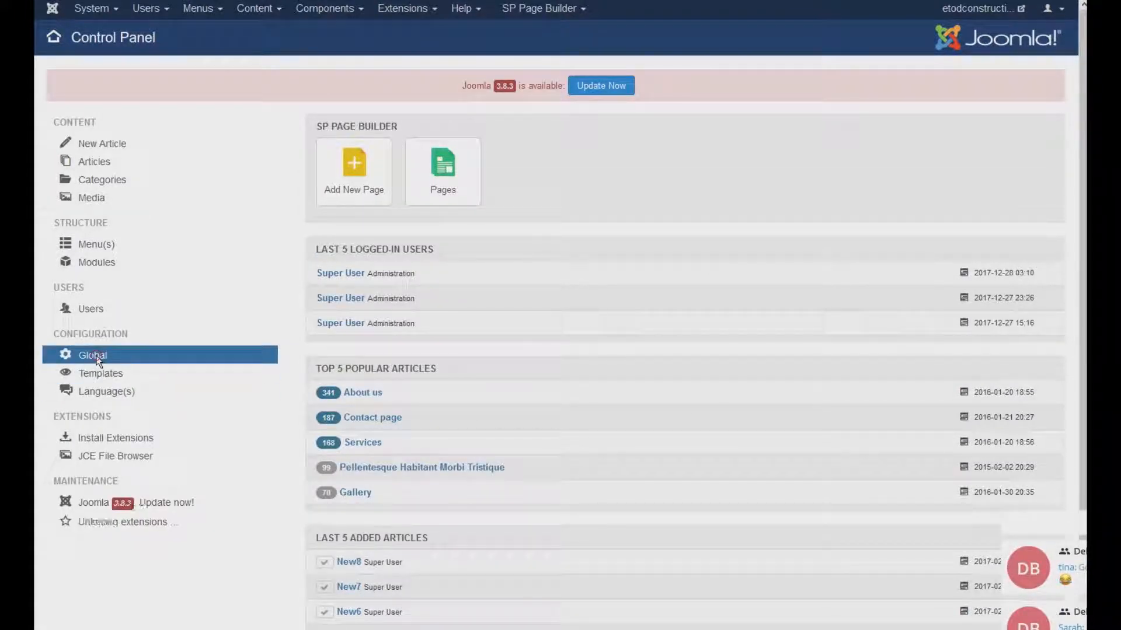
mouse_move(82, 345)
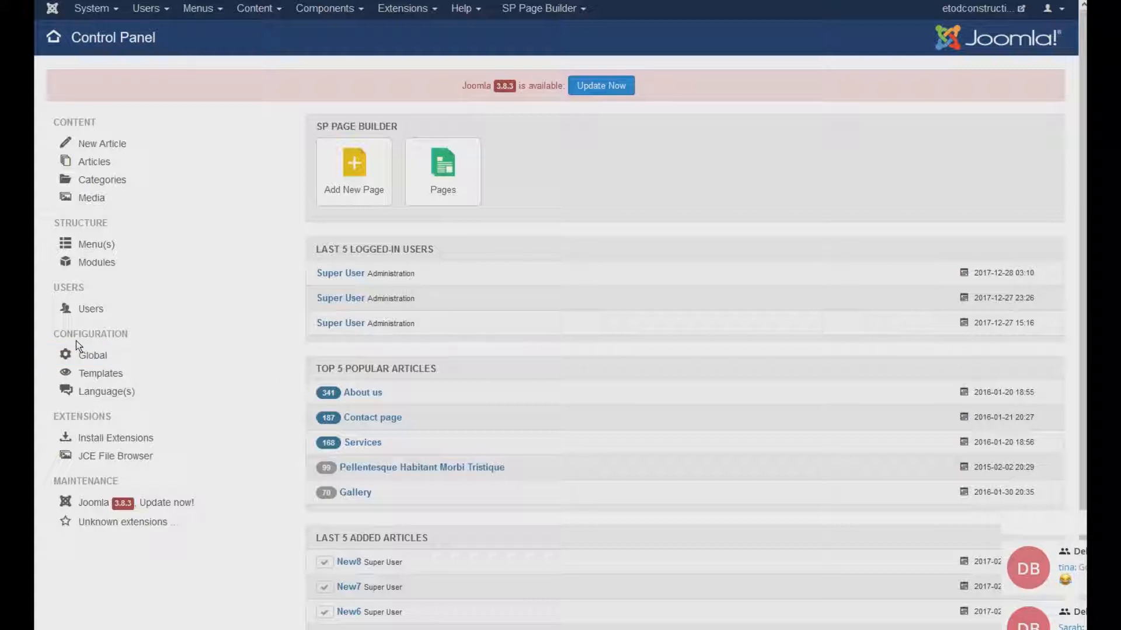
Open Global Configuration from the Control Panel sidebar
left_click(93, 354)
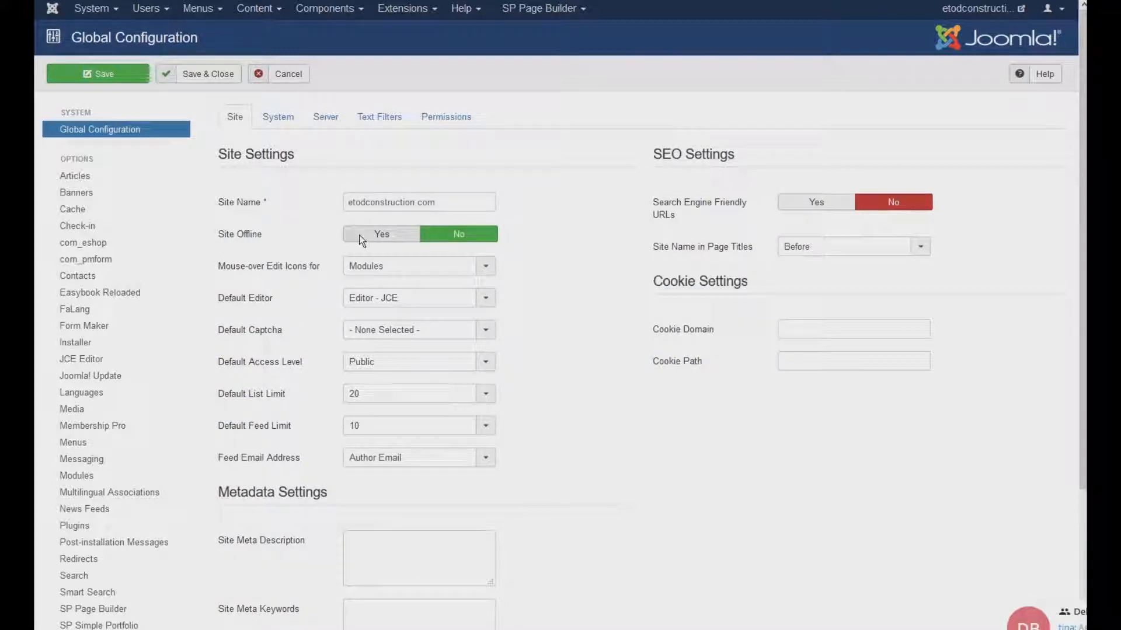
Set Site Offline to Yes on the Site tab
left_click(381, 233)
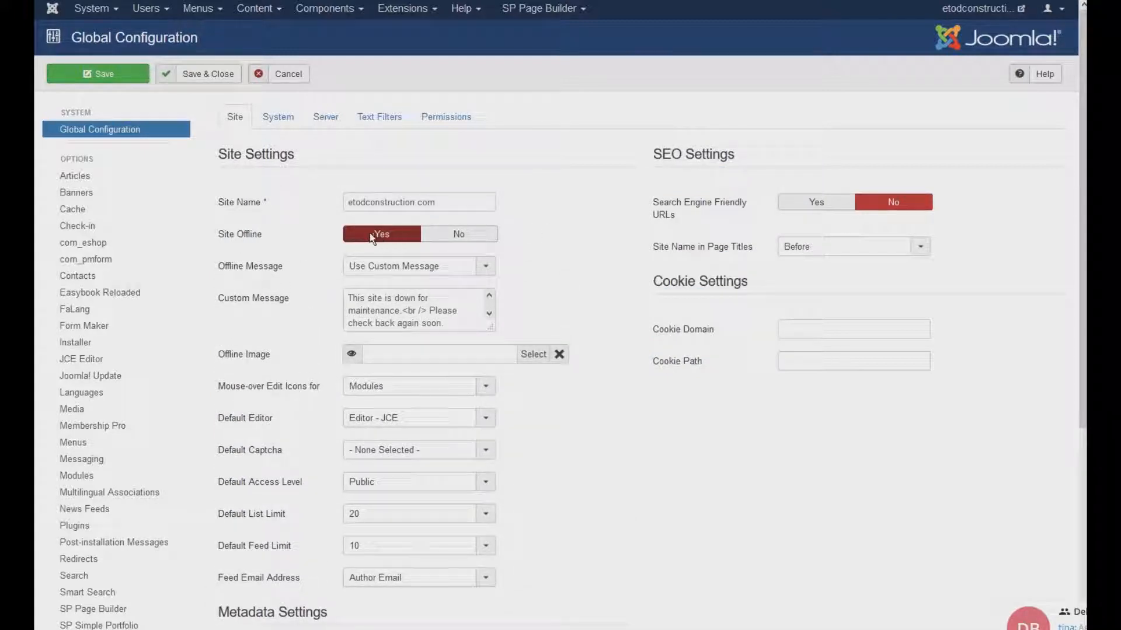
left_click(458, 233)
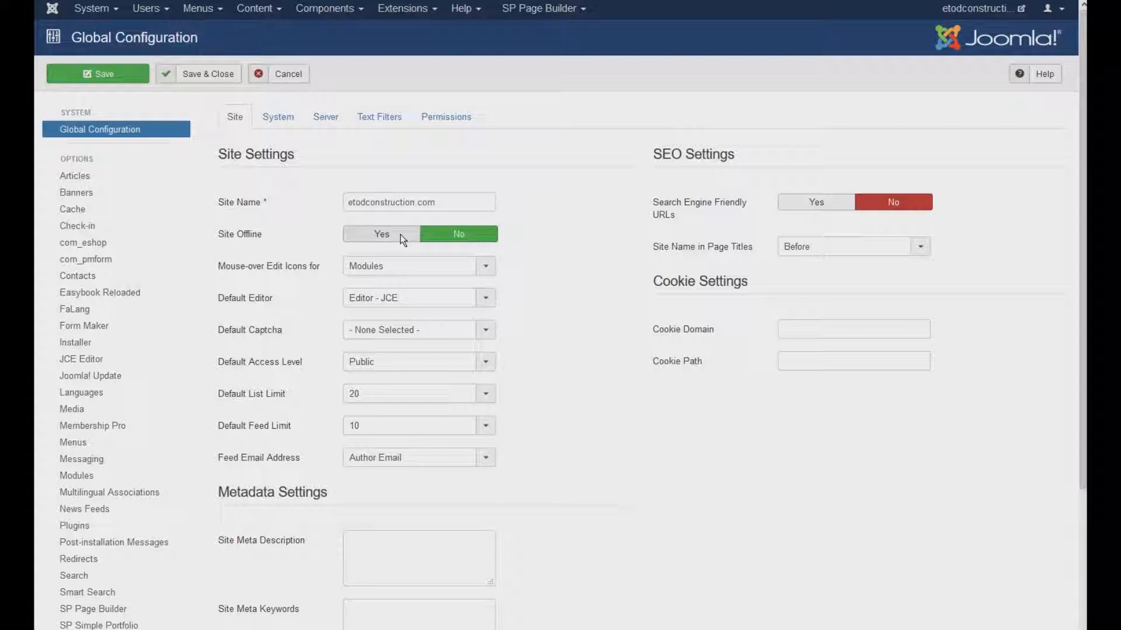
left_click(381, 234)
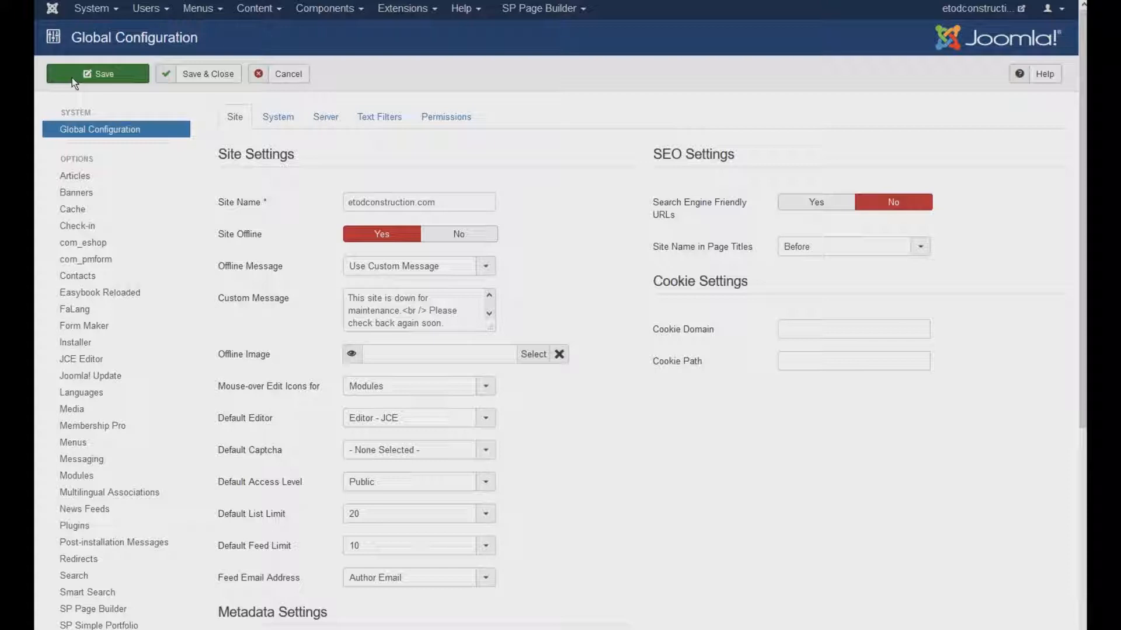
Save the Global Configuration with the site offline
left_click(98, 74)
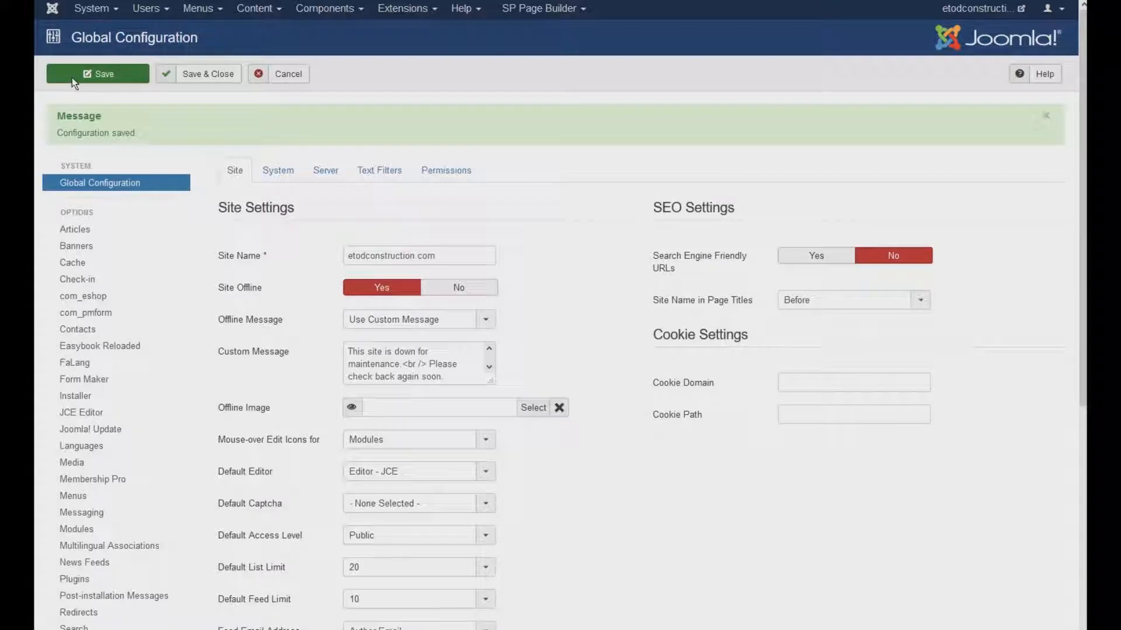
mouse_move(347, 356)
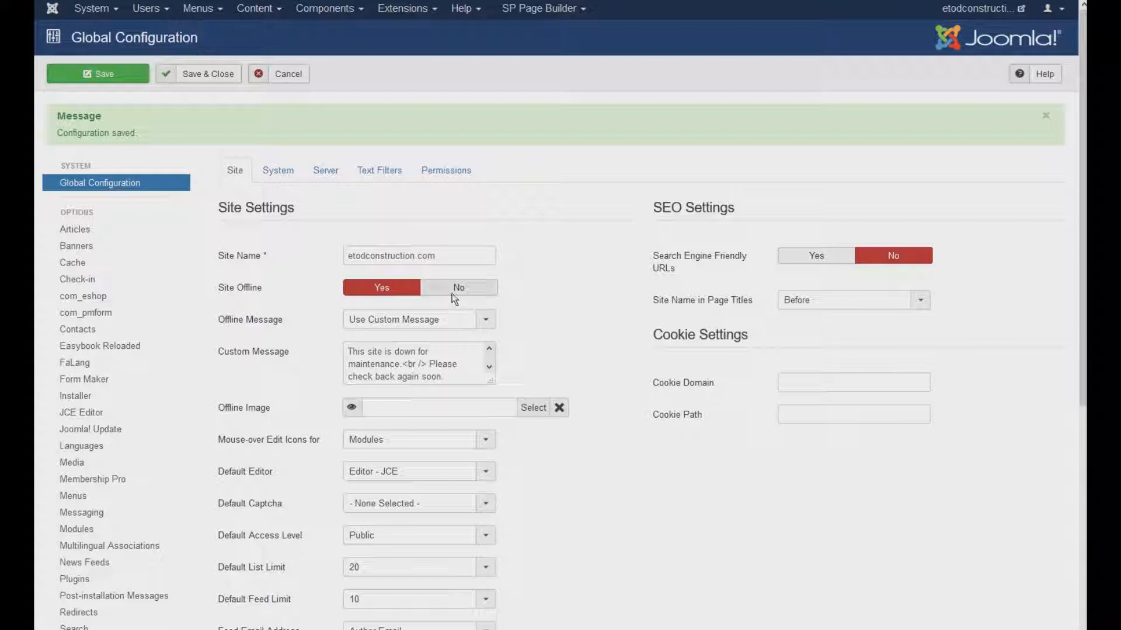
Set Site Offline to No, then Save & Close to the Control Panel
left_click(458, 288)
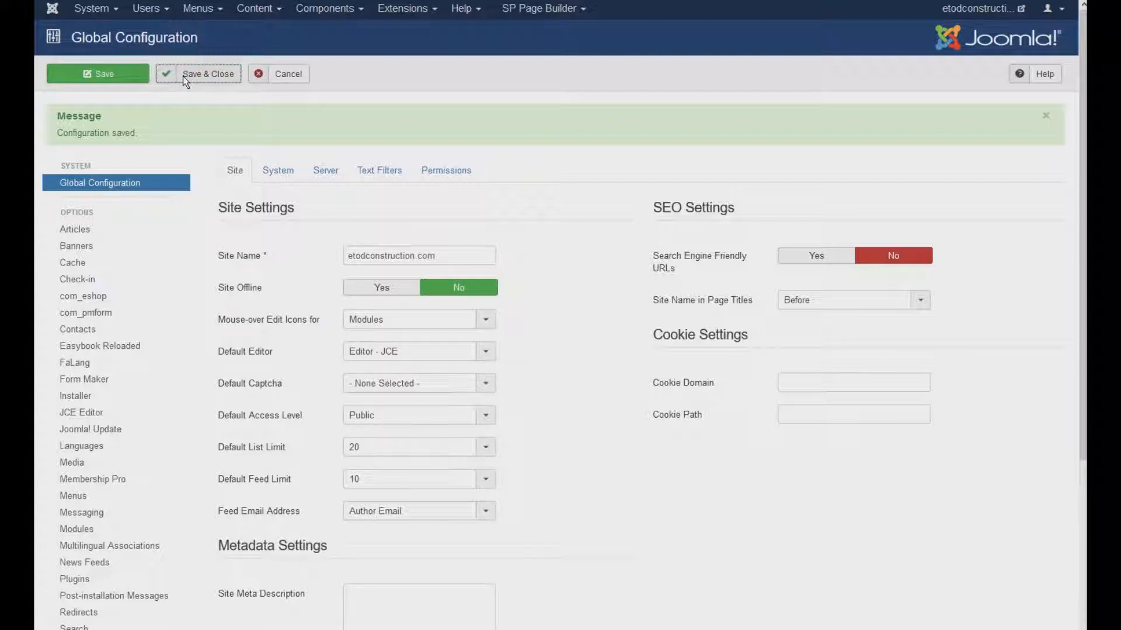
left_click(207, 74)
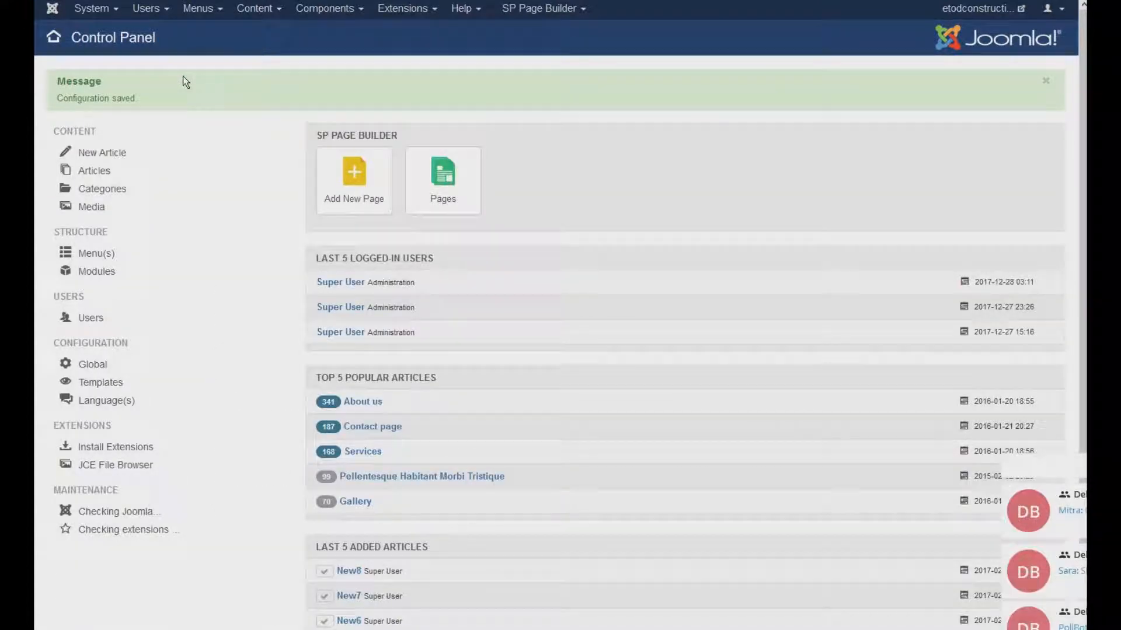